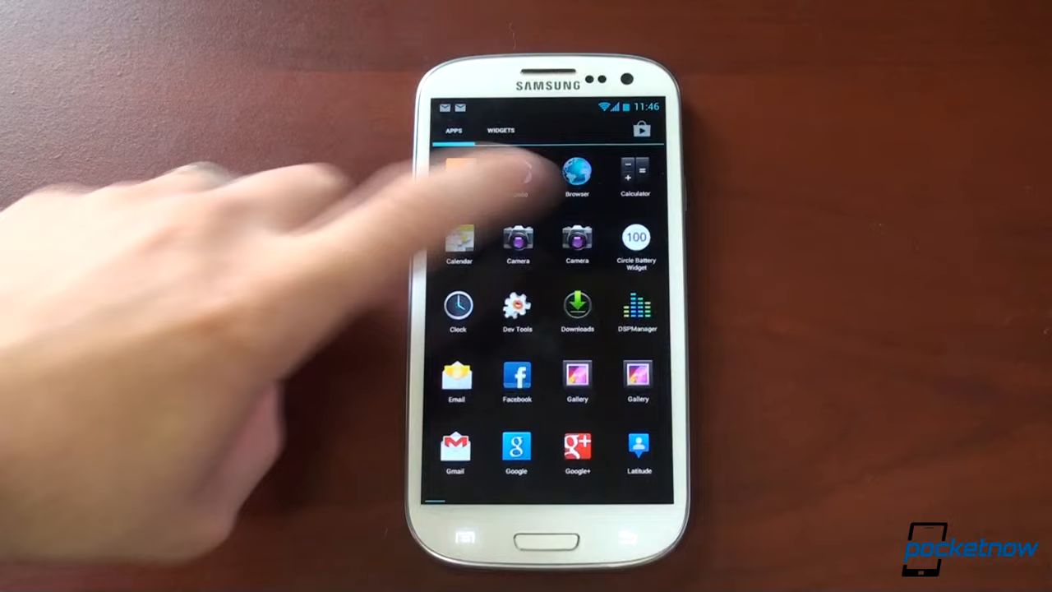
# Swipe through the app drawer pages toward the Browser icon
pyautogui.hscroll(-3)
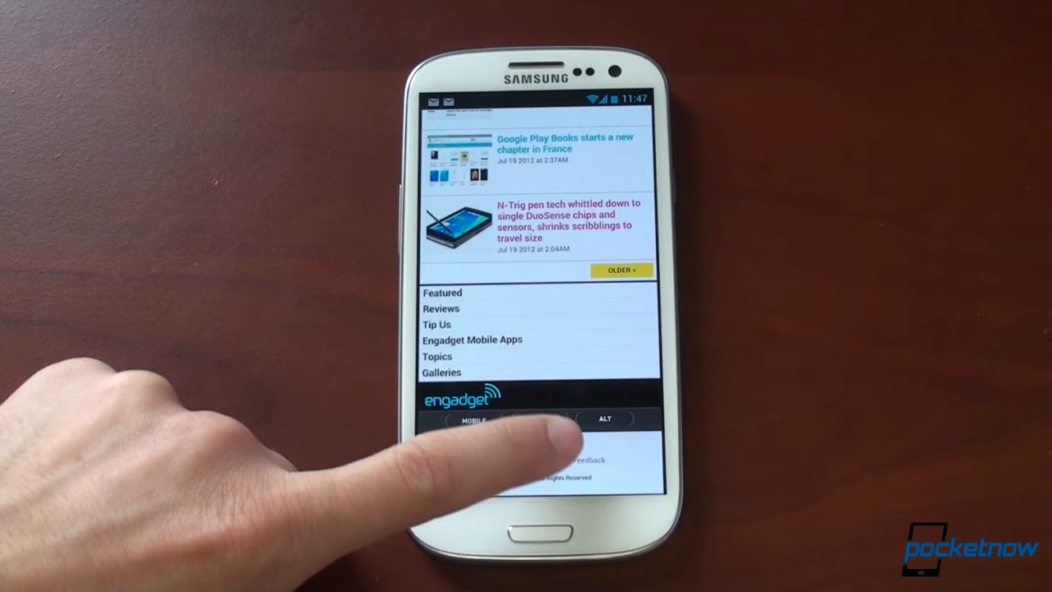
# Tap near the MOBILE/ALT toggle at the bottom of Engadget's mobile page
pyautogui.click(604, 417)
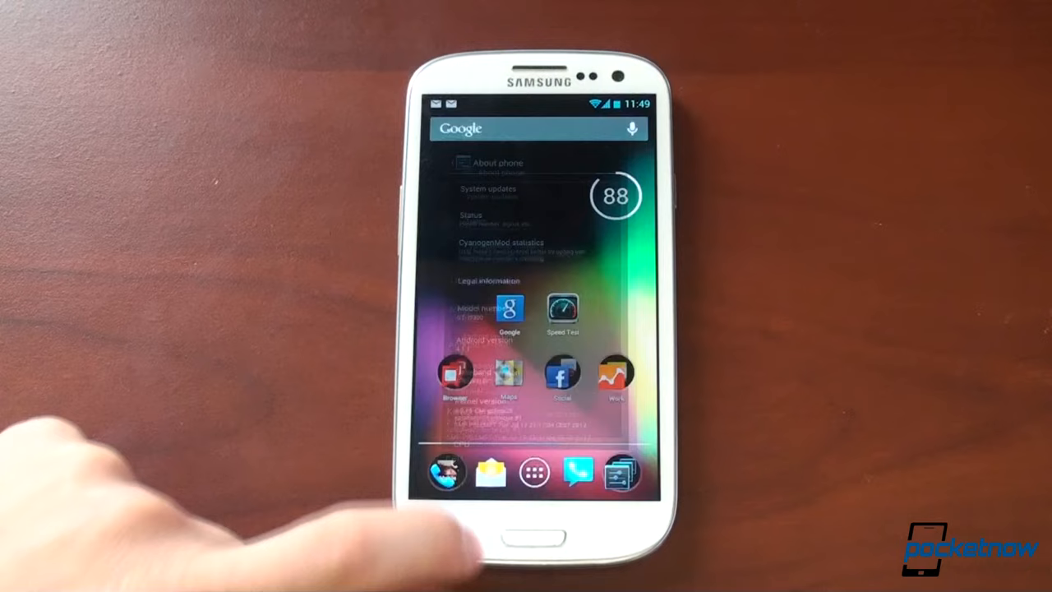
# Tap the dock's app drawer icon to list apps from Analytics to Latitude
pyautogui.click(532, 471)
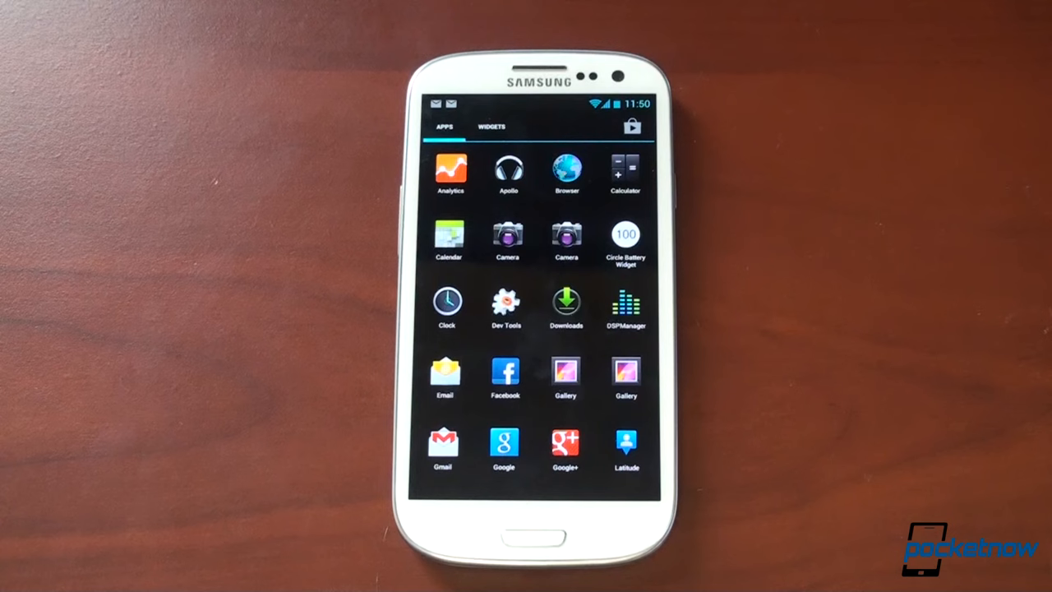